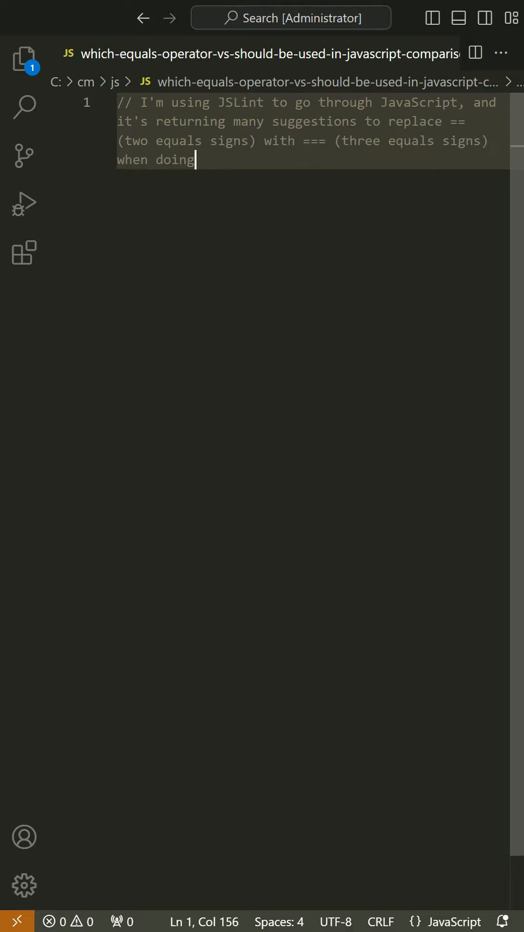
type("things like comparing idSele_UNVEHtype.value.length == 0 inside of an if statement.")
type("// Is there a p")
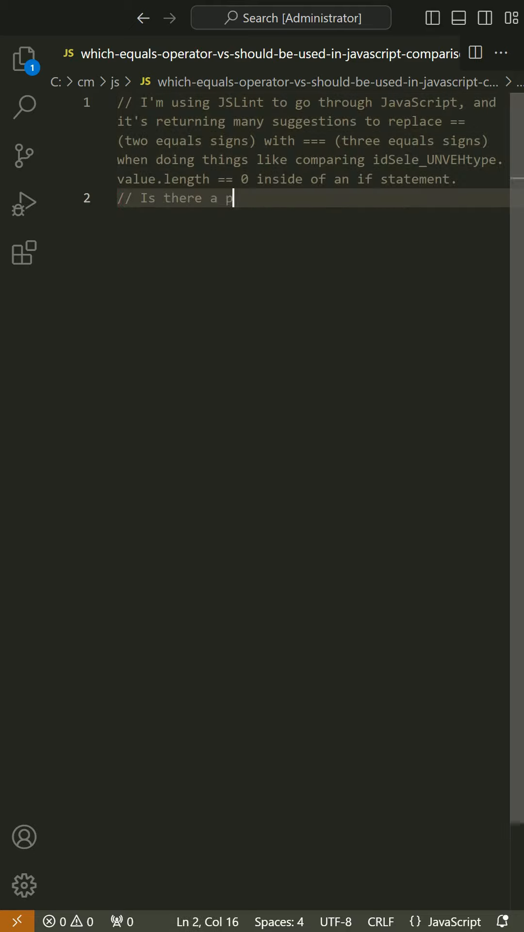
type("erformance benefit to replacing == with ===?")
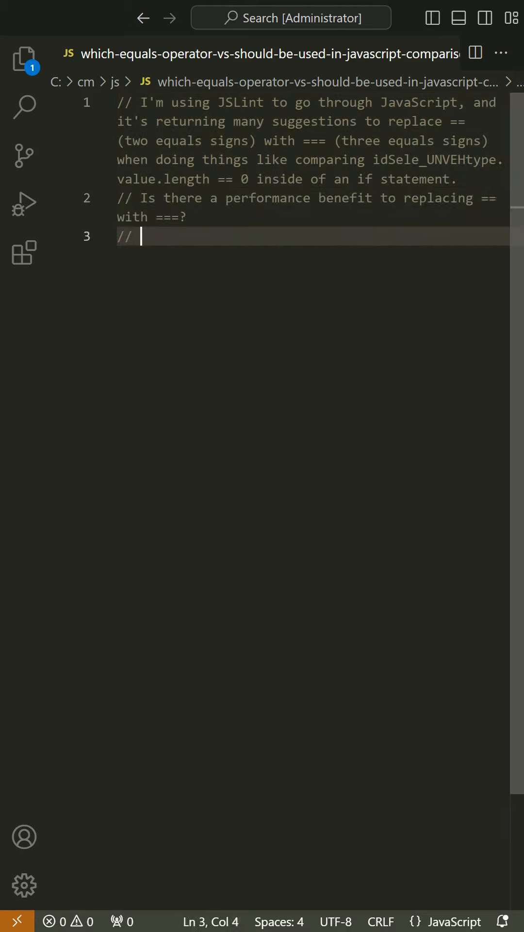
type("Any performance improvement would be welcomed as m")
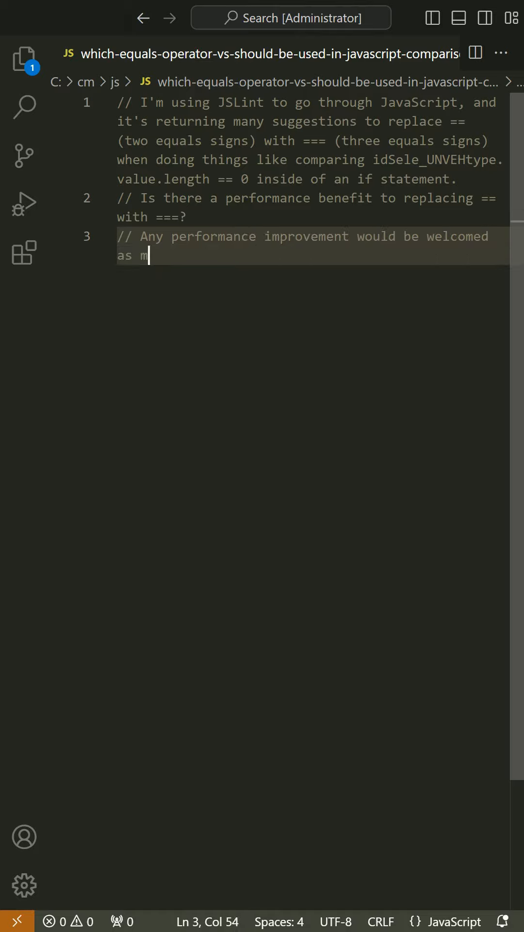